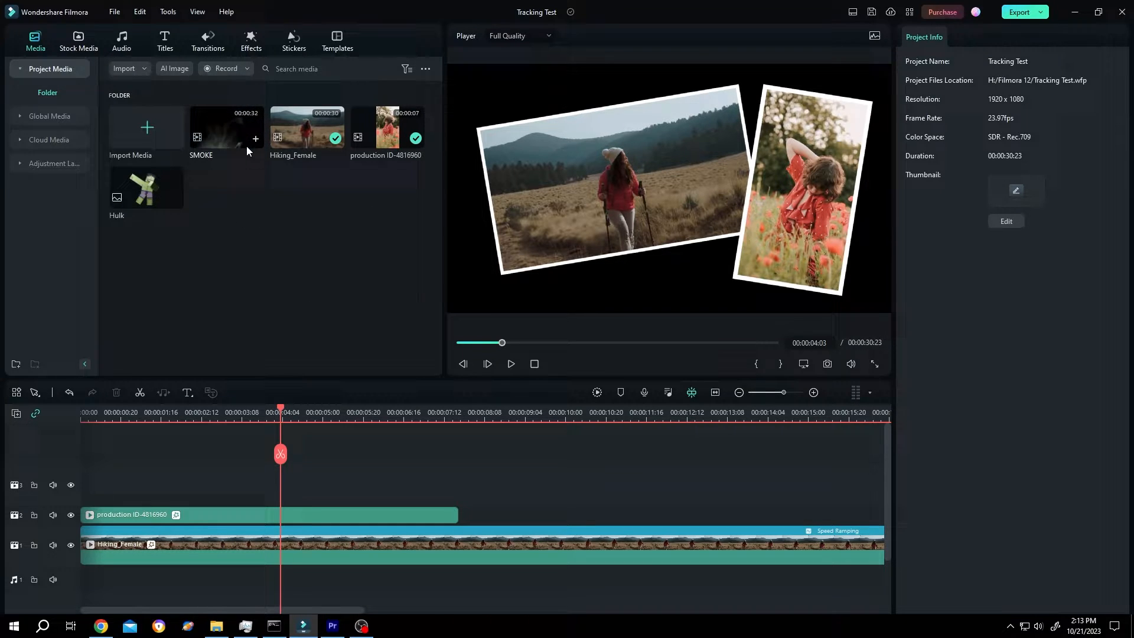
Step: Drag the SMOKE clip from the media library onto track 3 above the collage clips
left_click(226, 131)
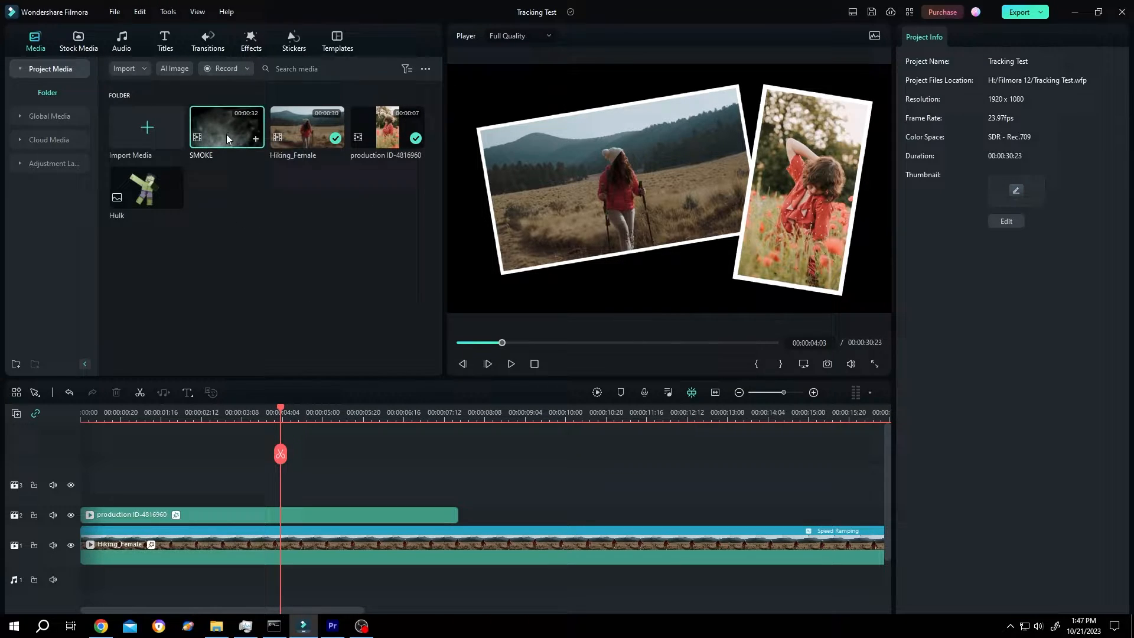
left_click_drag(226, 129, 94, 481)
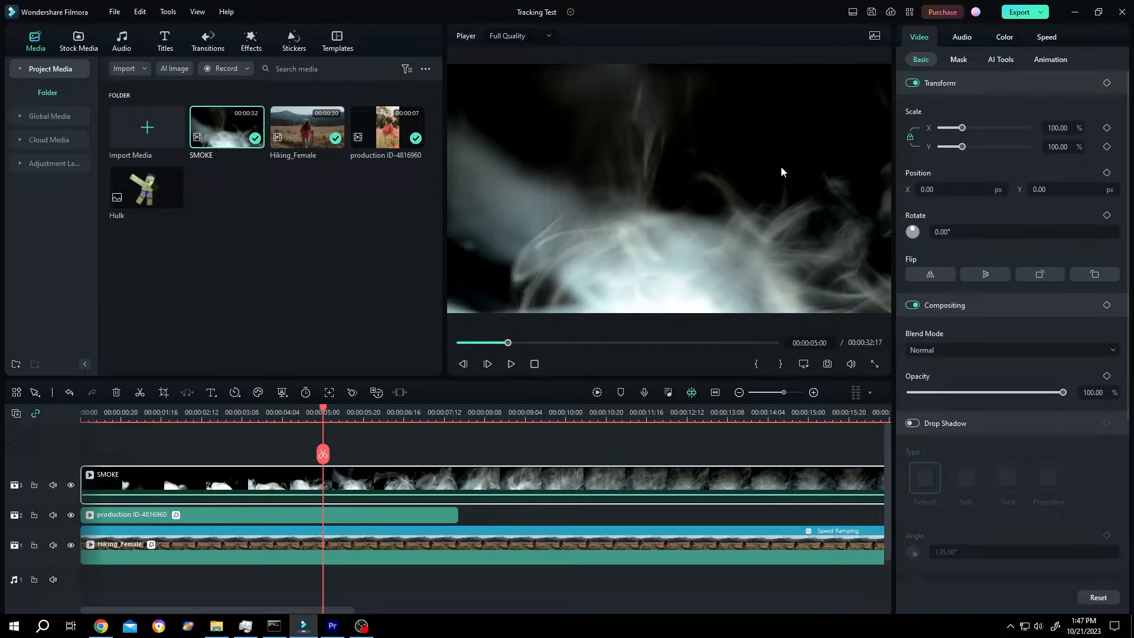
mouse_move(365, 438)
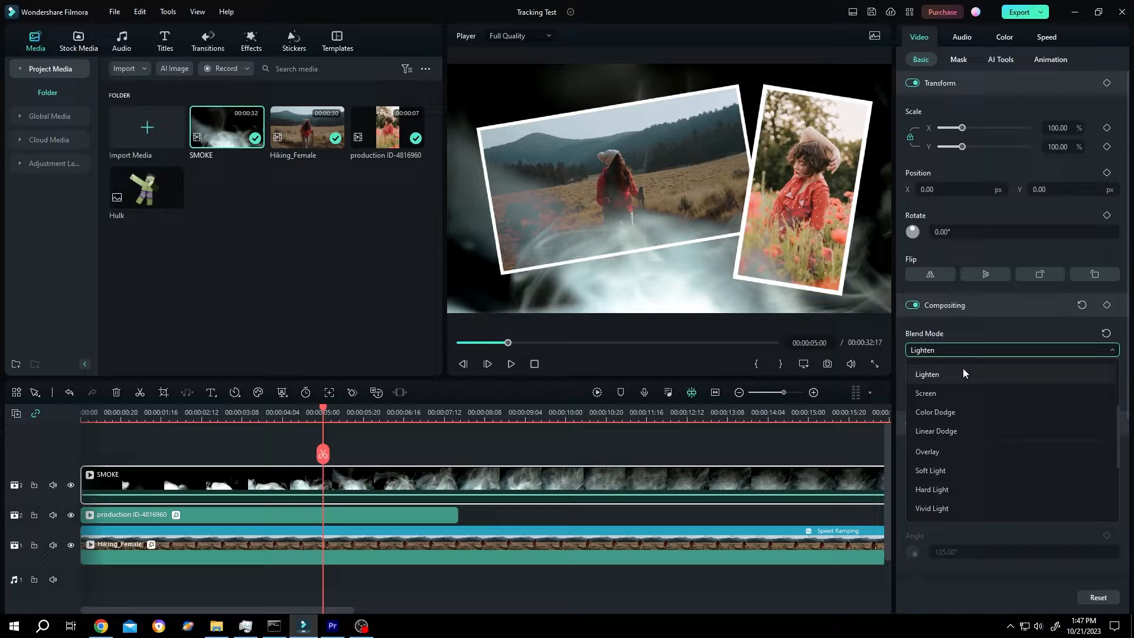
Step: Compare Linear Dodge and Lighten, then settle on Screen as the smoke clip's blend mode
left_click(936, 431)
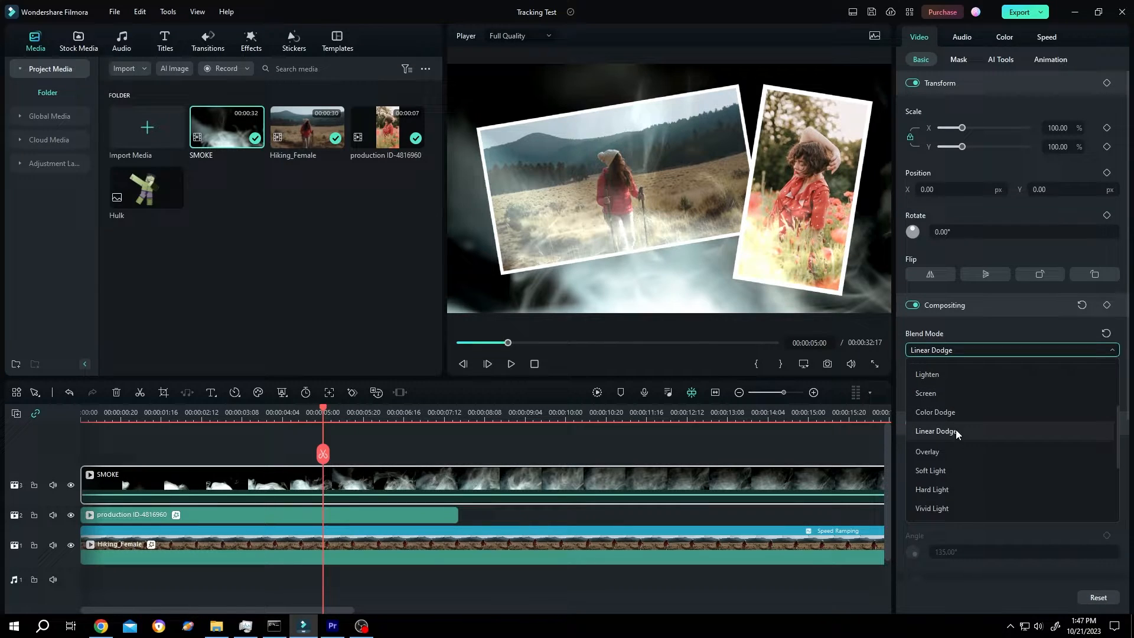
left_click(926, 393)
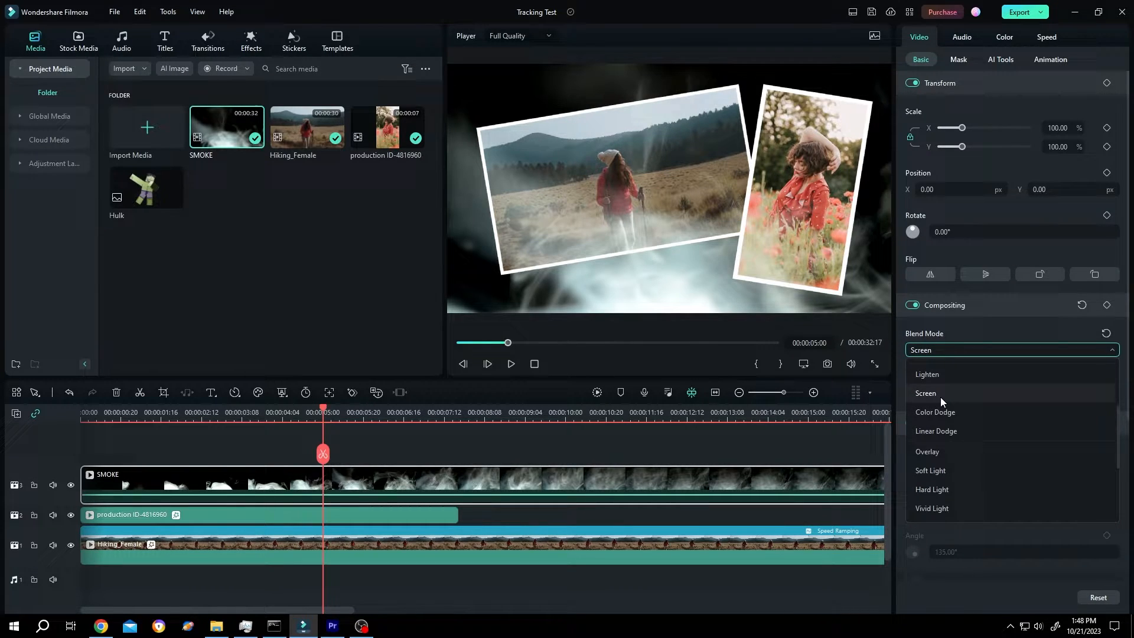
left_click(926, 374)
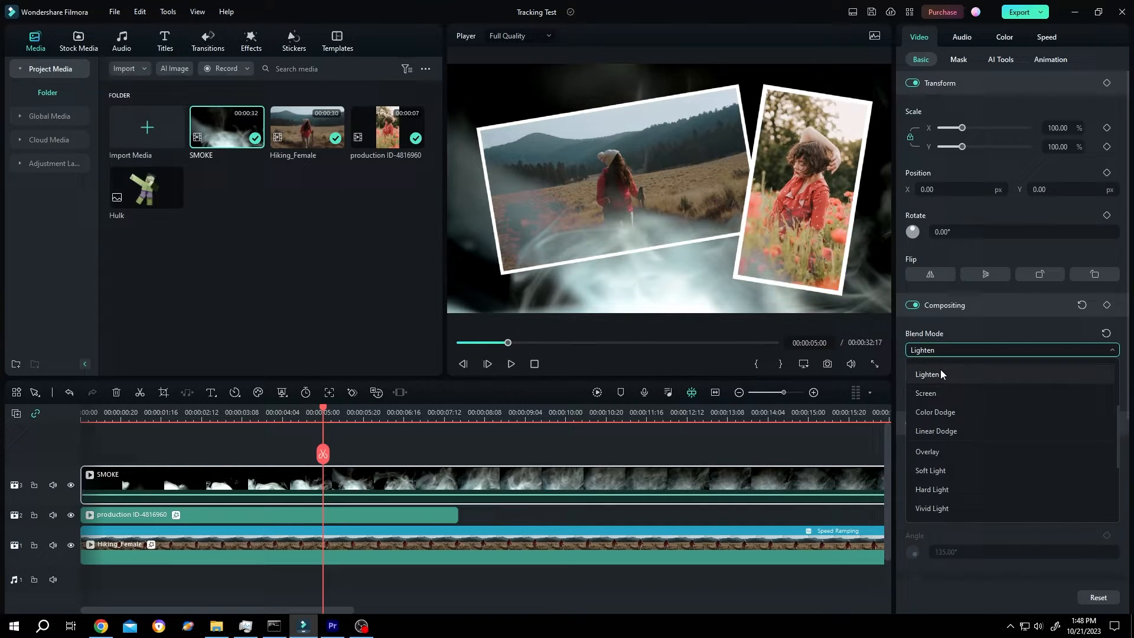
left_click(926, 393)
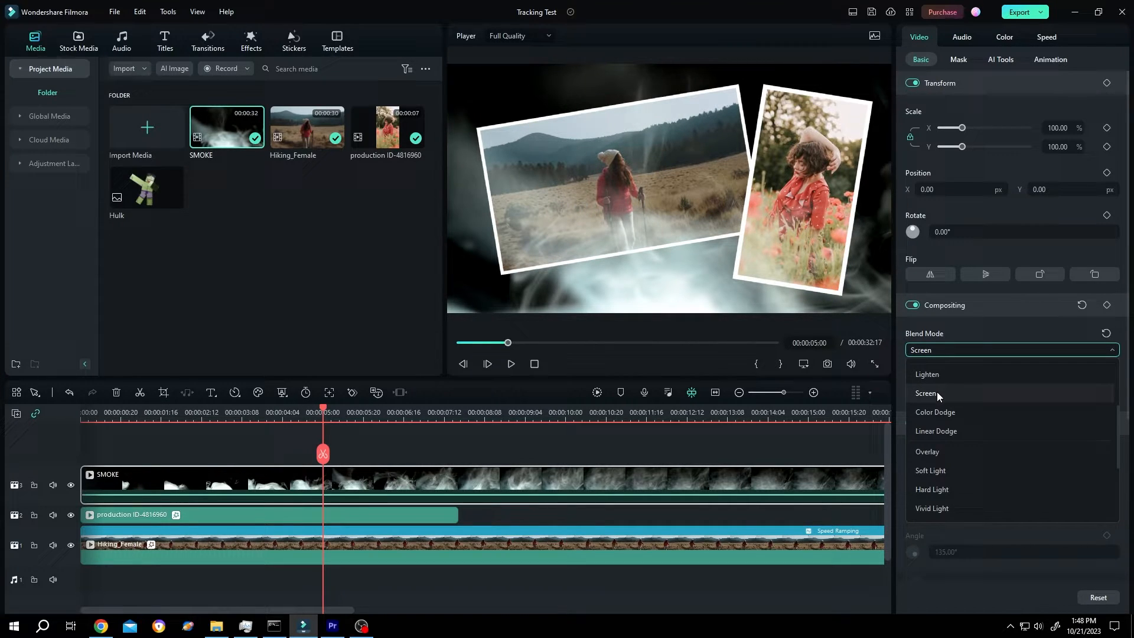
left_click(926, 393)
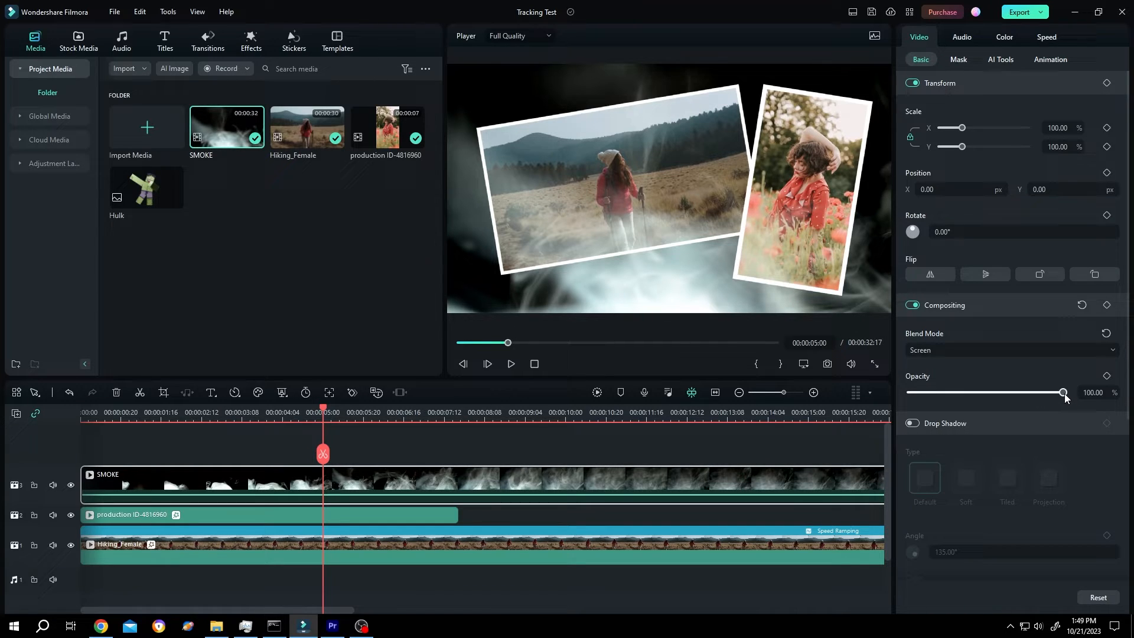
Step: Lower the smoke clip's Compositing Opacity to about 77% and play back the result
left_click_drag(1062, 393, 1035, 392)
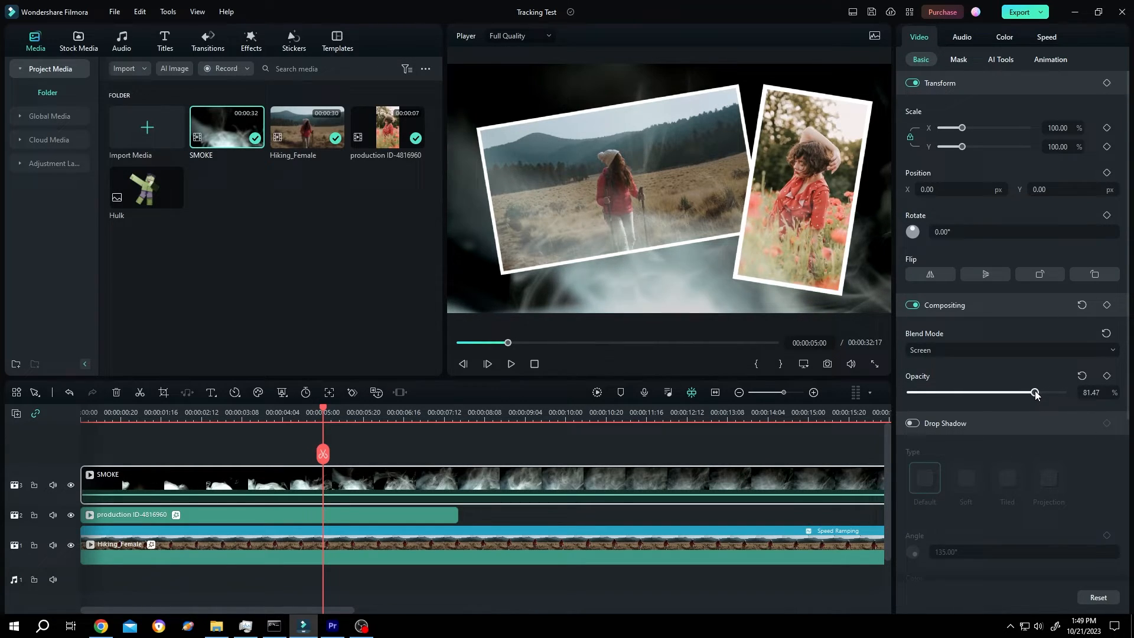
left_click_drag(1035, 392, 1028, 392)
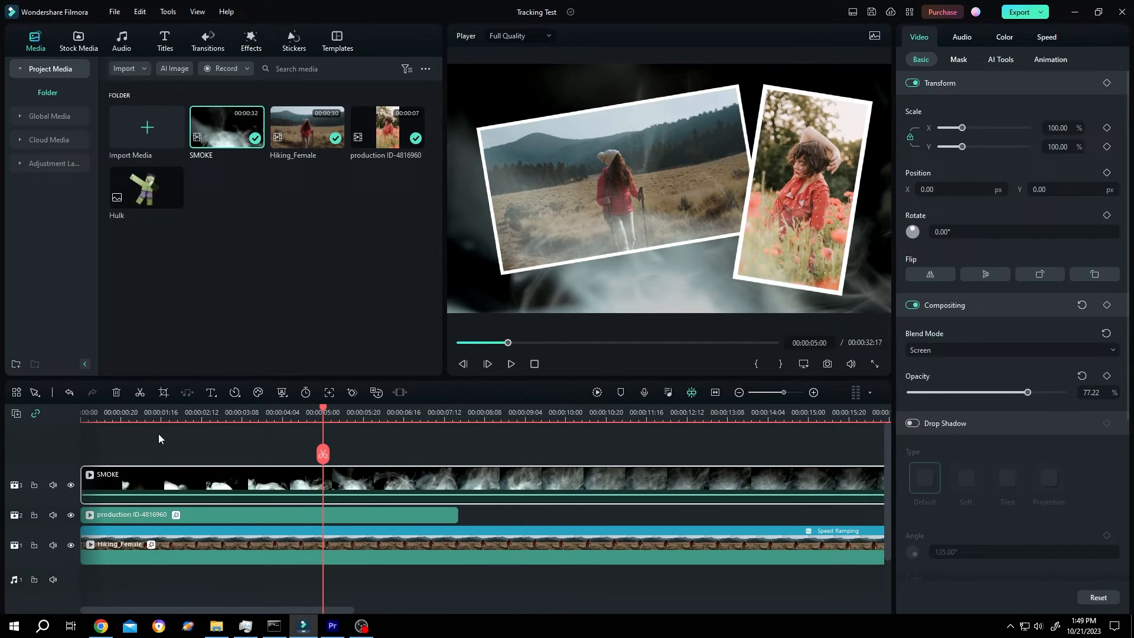
left_click(510, 364)
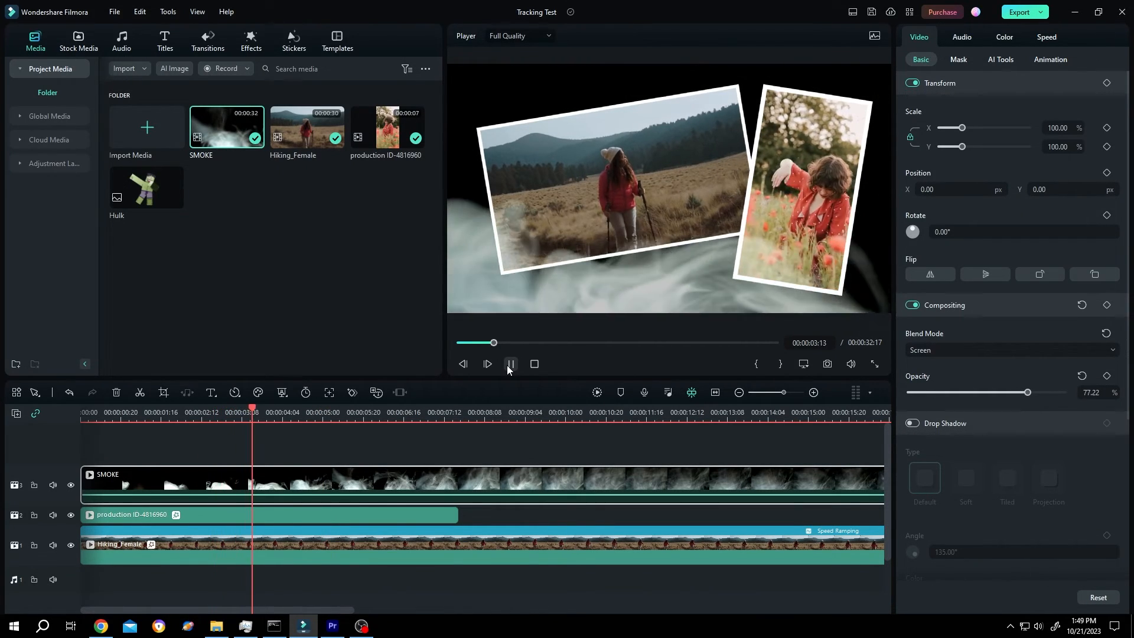